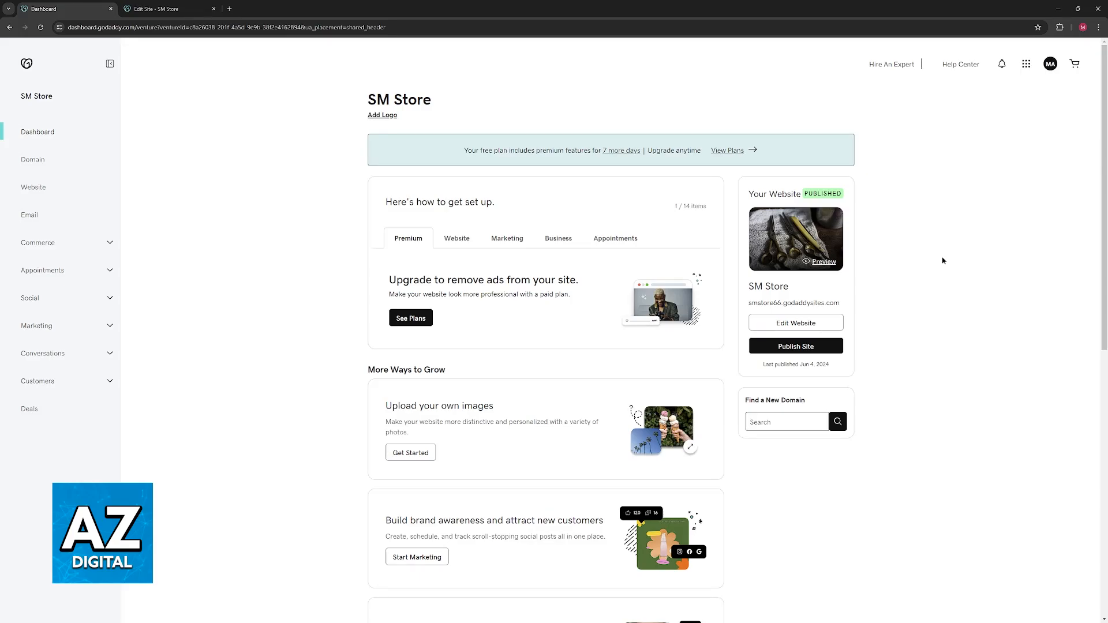
{"action": "mouse_move", "coordinate": [266, 158]}
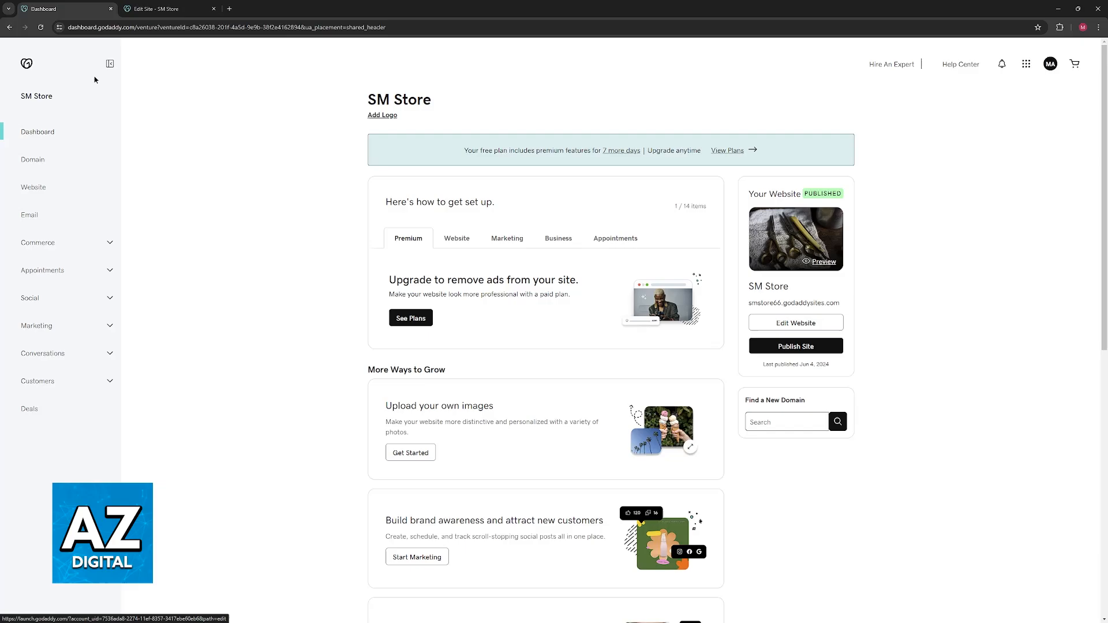
Step: Enter the SM Store editor and show the homepage hero header's headline and paragraph settings
{"action": "left_click", "coordinate": [168, 8]}
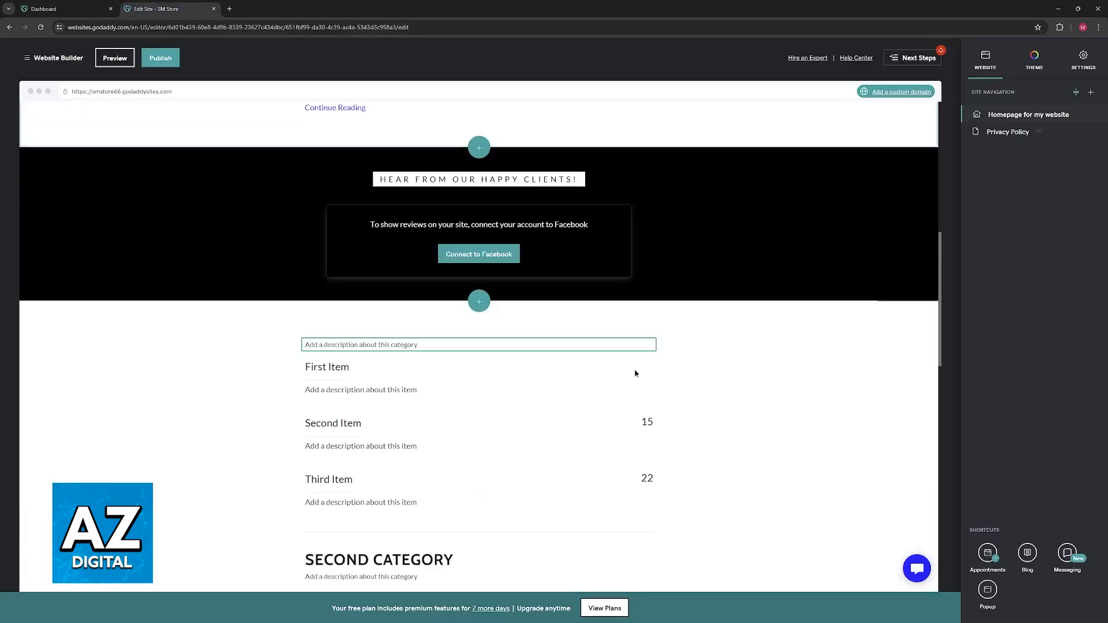
{"action": "scroll", "scroll_direction": "down", "scroll_amount": 3}
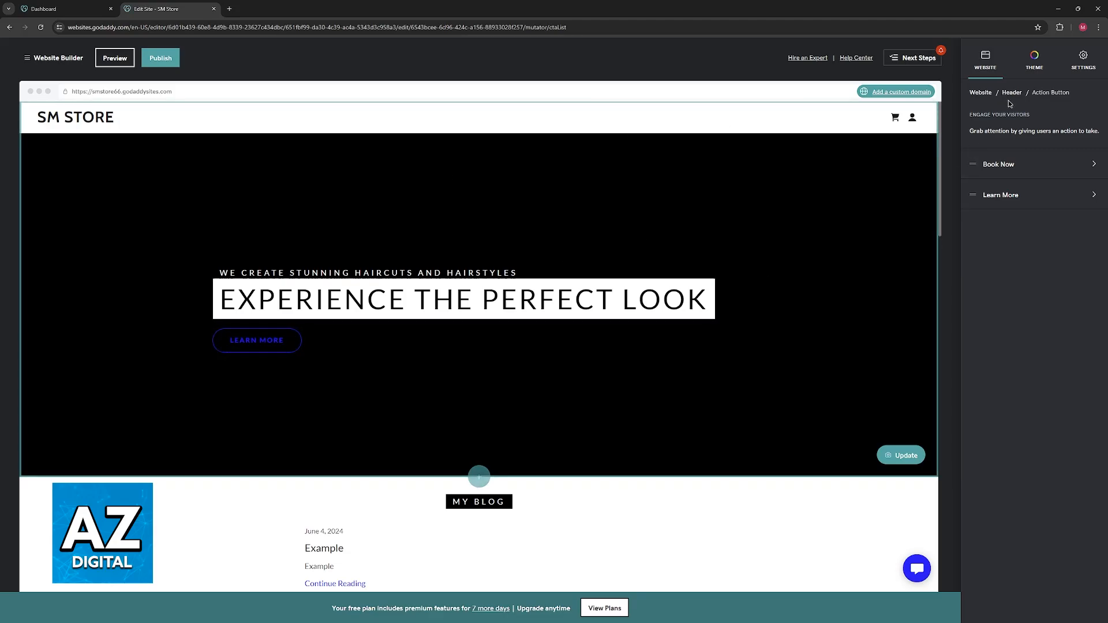
{"action": "left_click", "coordinate": [1011, 93]}
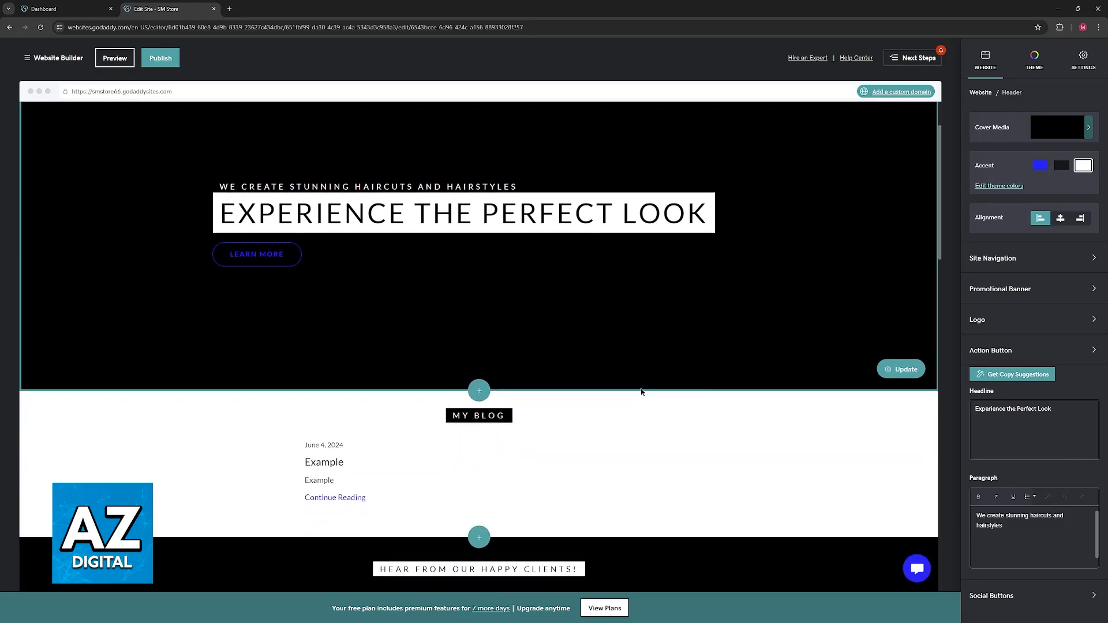
Step: Search the section library for 'search' and preview the Zillow Reviews result among real estate options
{"action": "left_click", "coordinate": [478, 390]}
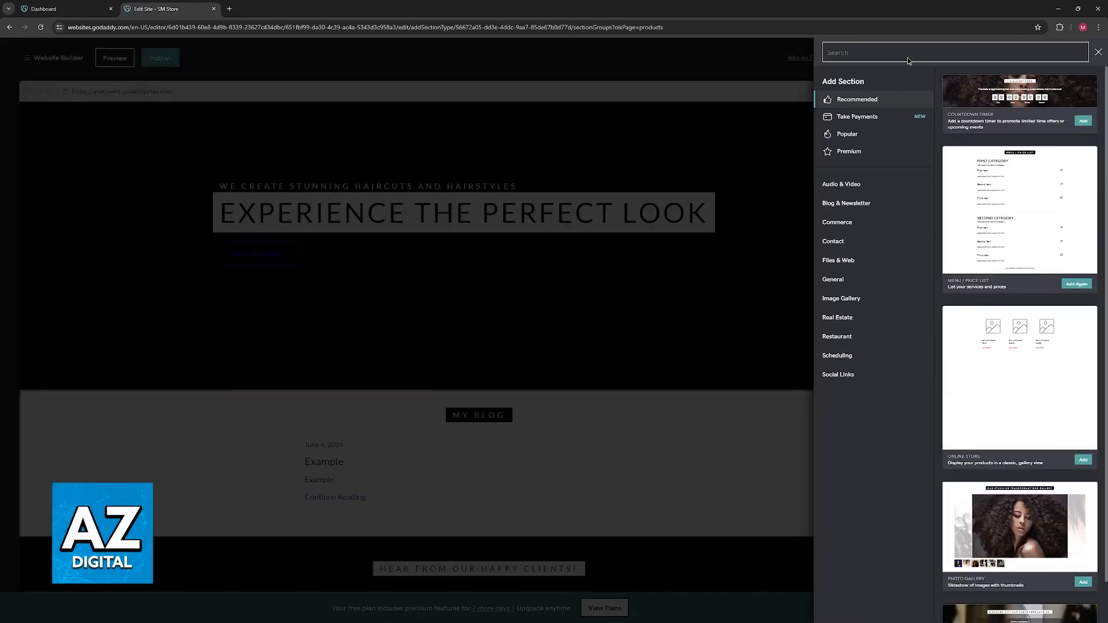
{"action": "type", "text": "search"}
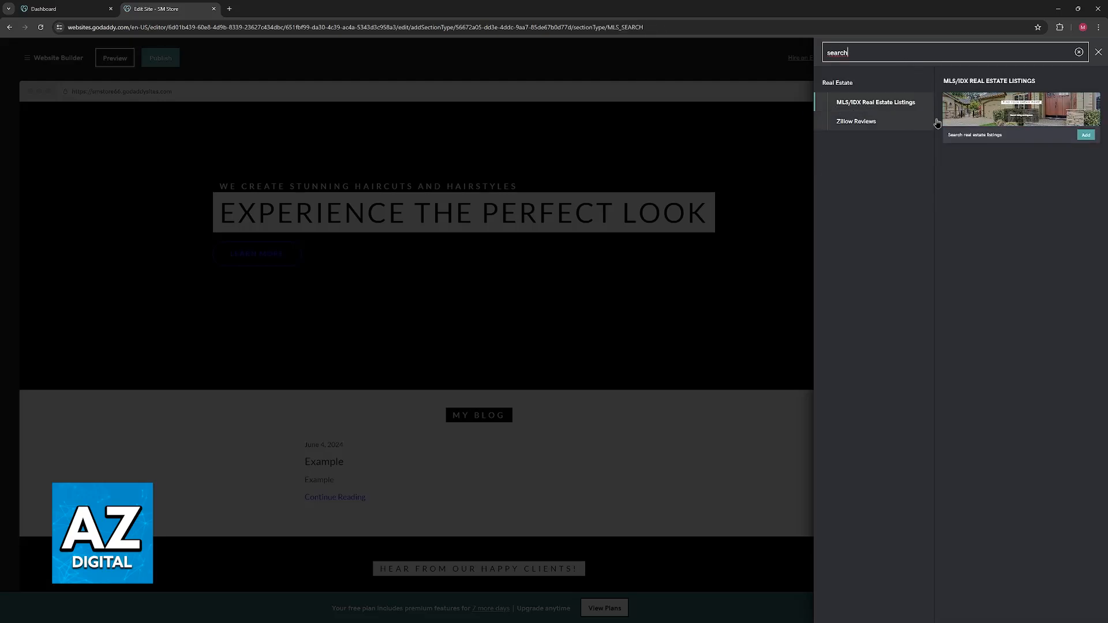
{"action": "left_click", "coordinate": [855, 121]}
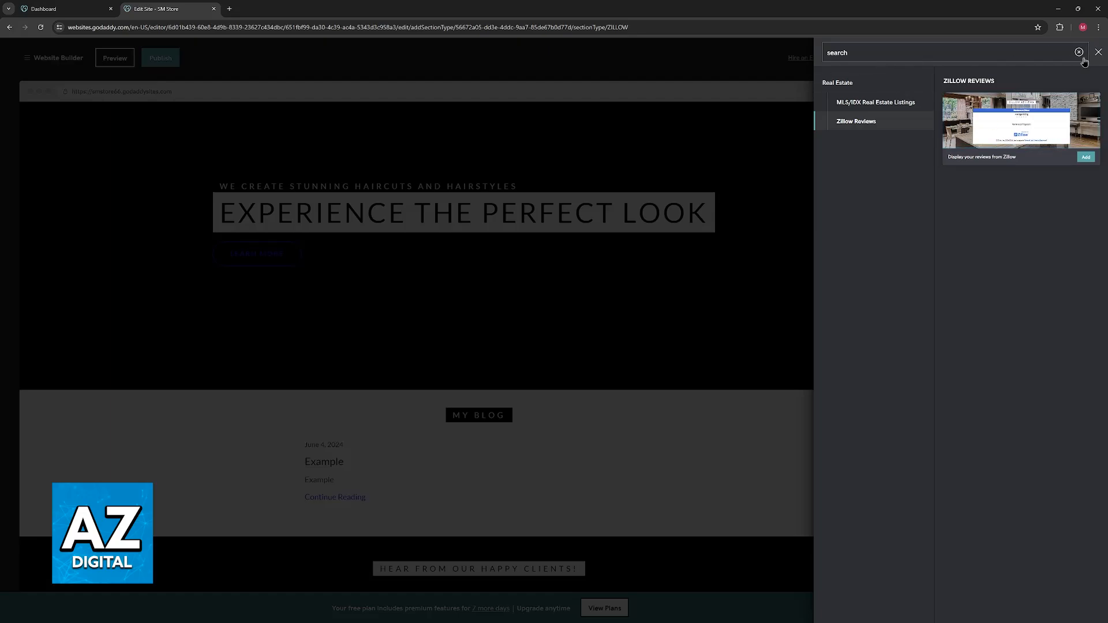
Step: Close the section library without adding anything and return to the homepage hero
{"action": "left_click", "coordinate": [1098, 52]}
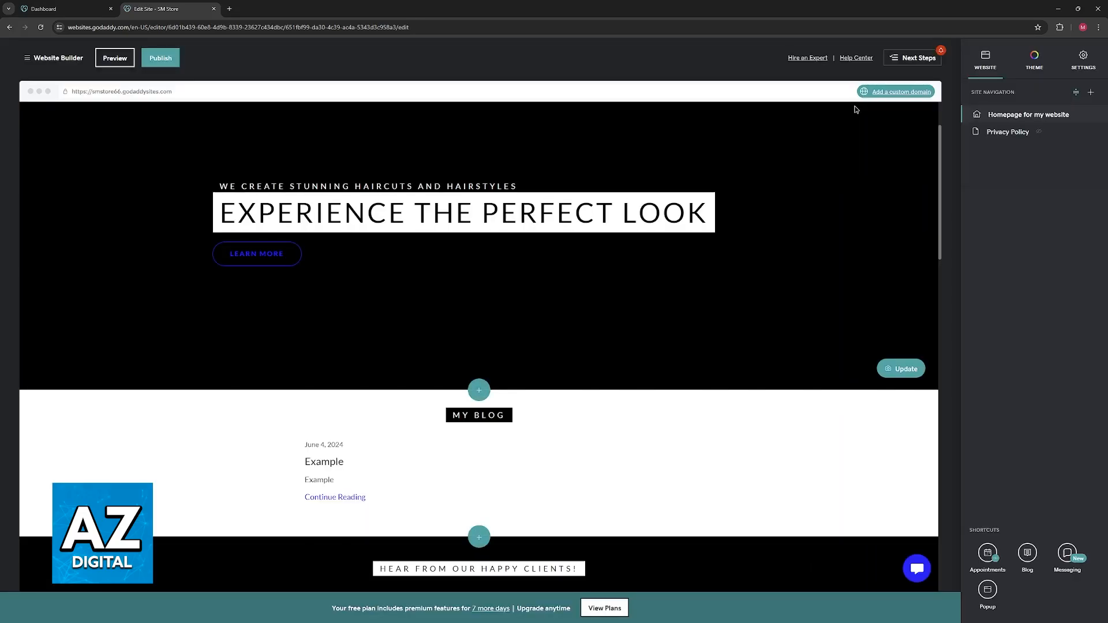
{"action": "scroll", "scroll_direction": "down", "scroll_amount": 3}
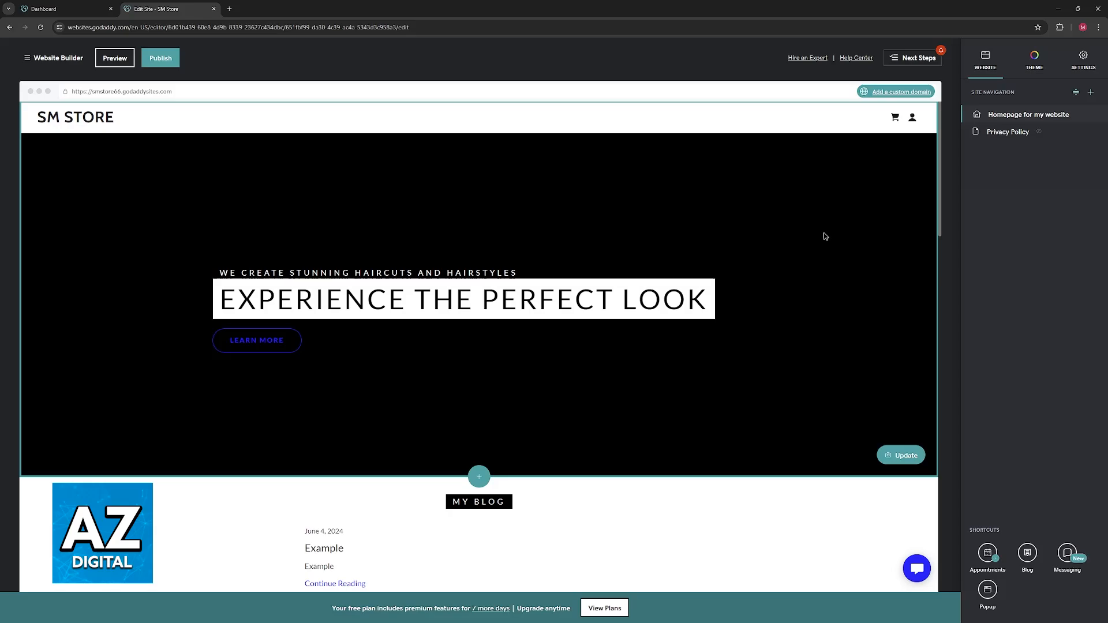
Step: Reopen the header settings to review cover media, accent, headline and paragraph fields
{"action": "left_click", "coordinate": [464, 298]}
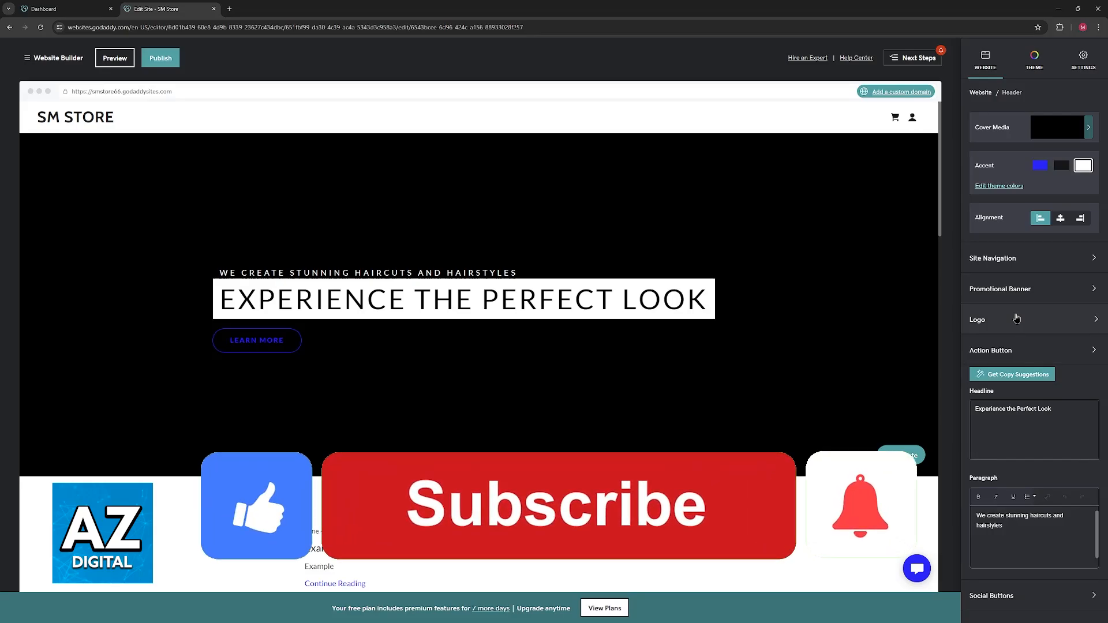
{"action": "left_click", "coordinate": [556, 505]}
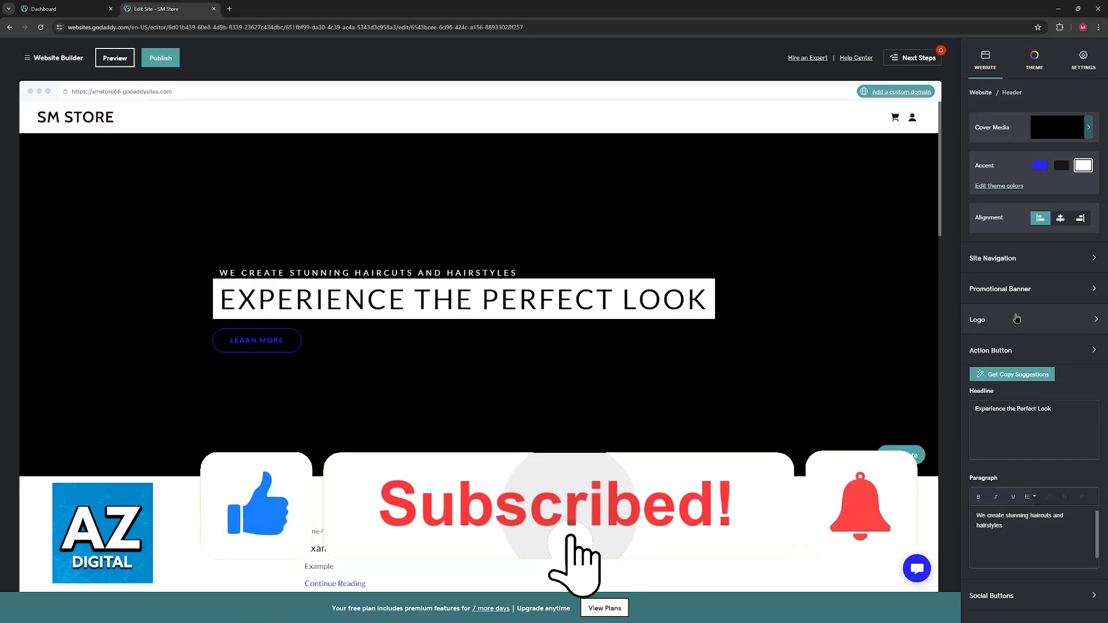